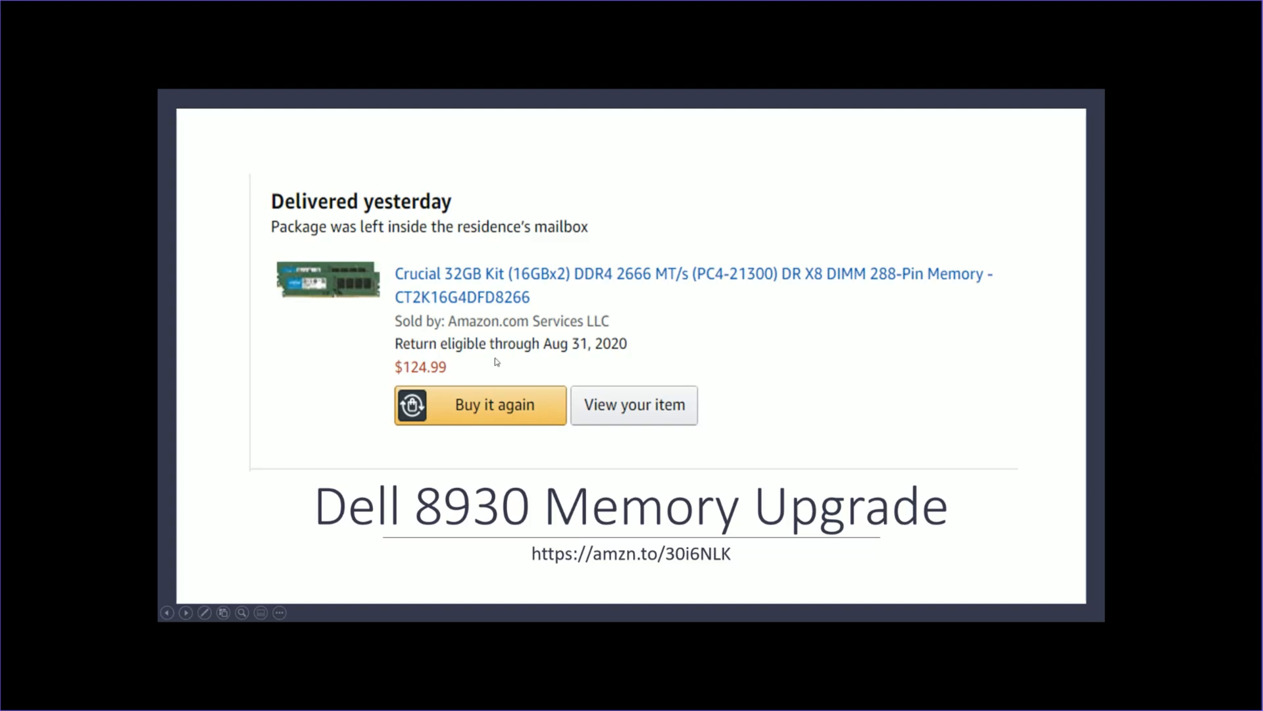
mouse_move(437, 332)
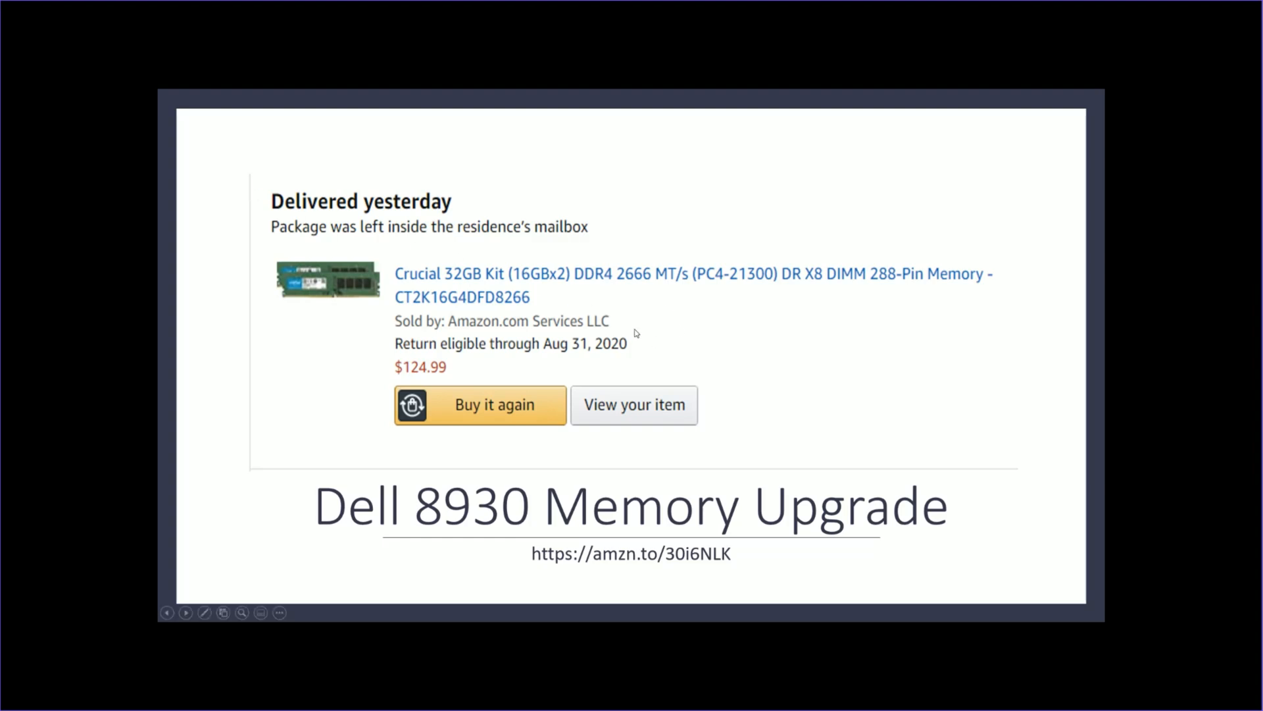
mouse_move(649, 291)
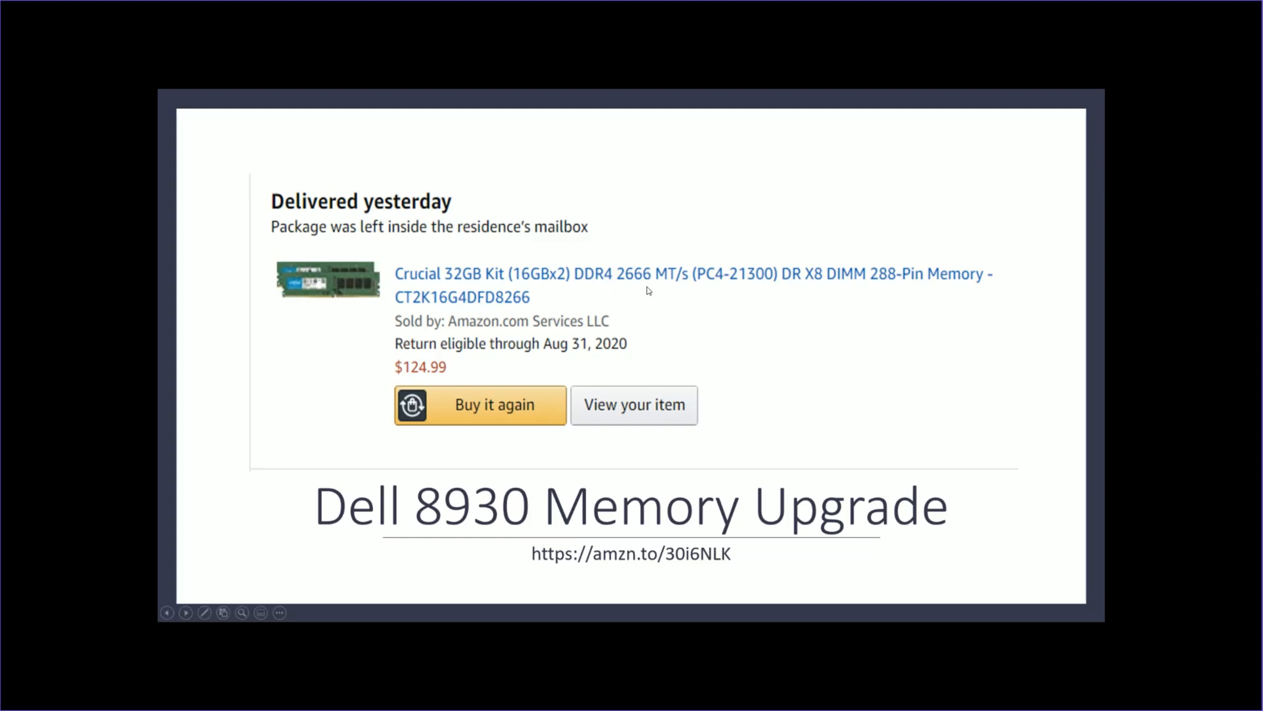
mouse_move(658, 298)
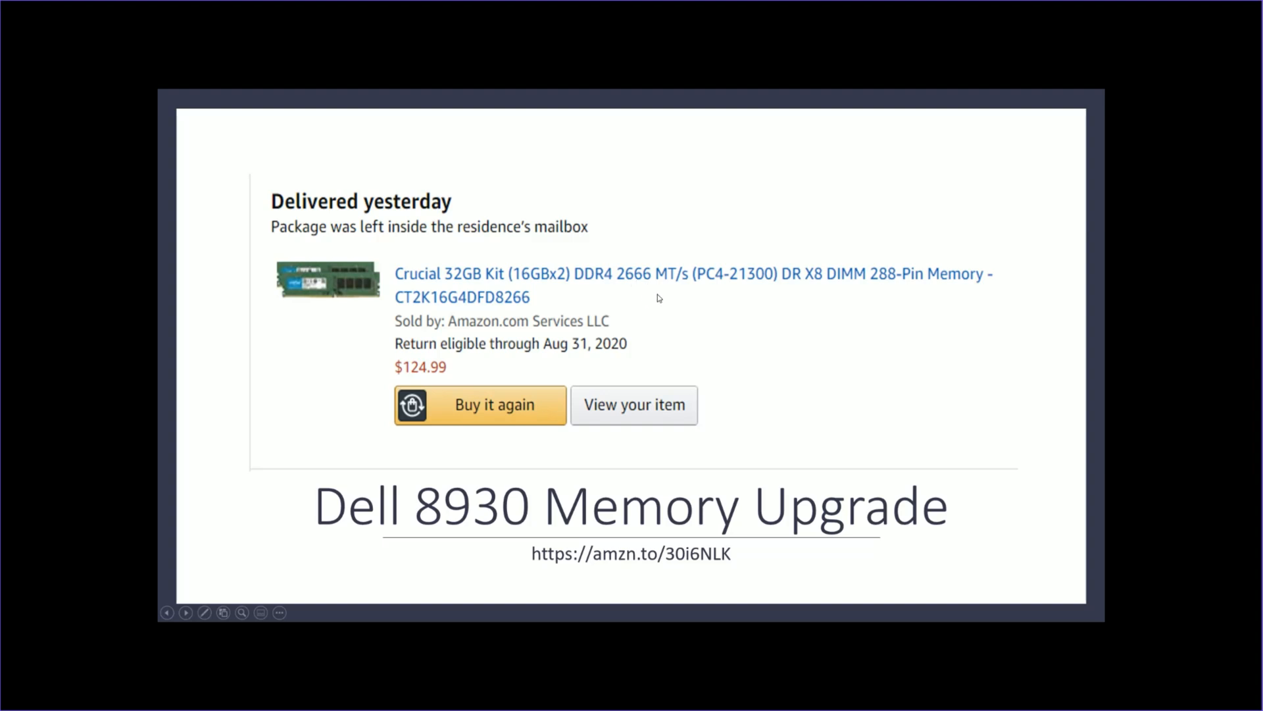
mouse_move(843, 306)
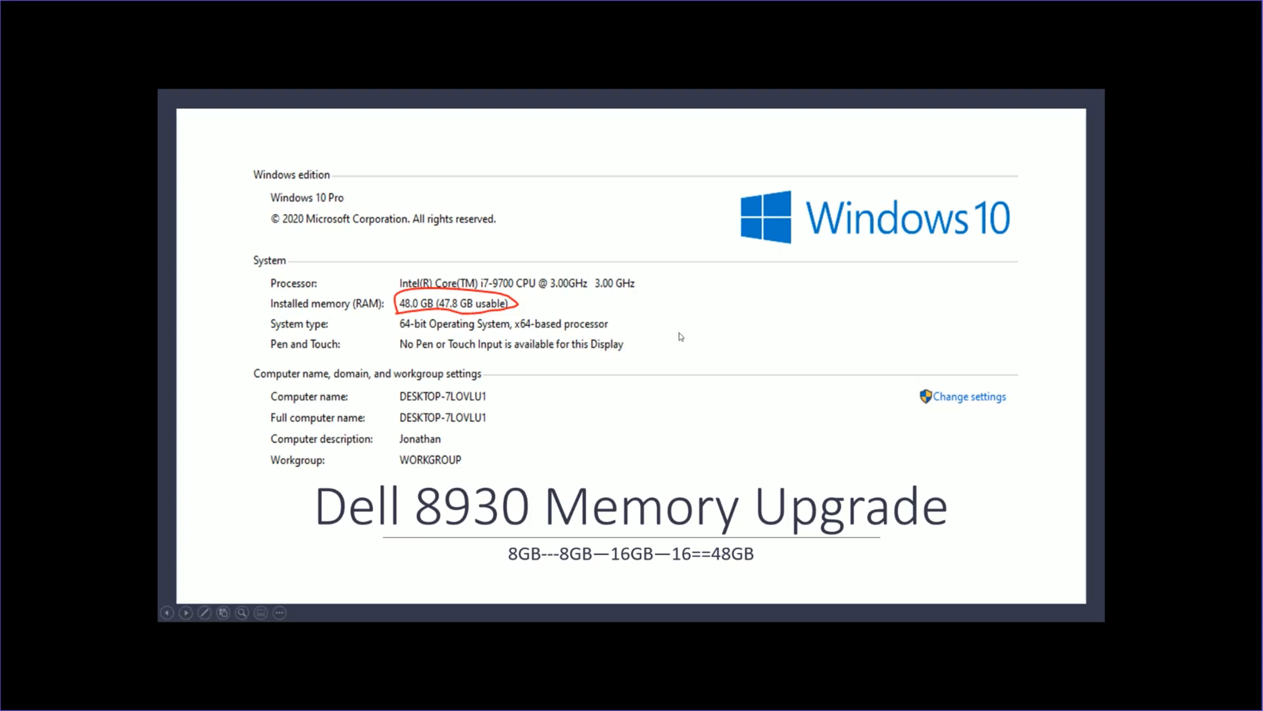
mouse_move(417, 316)
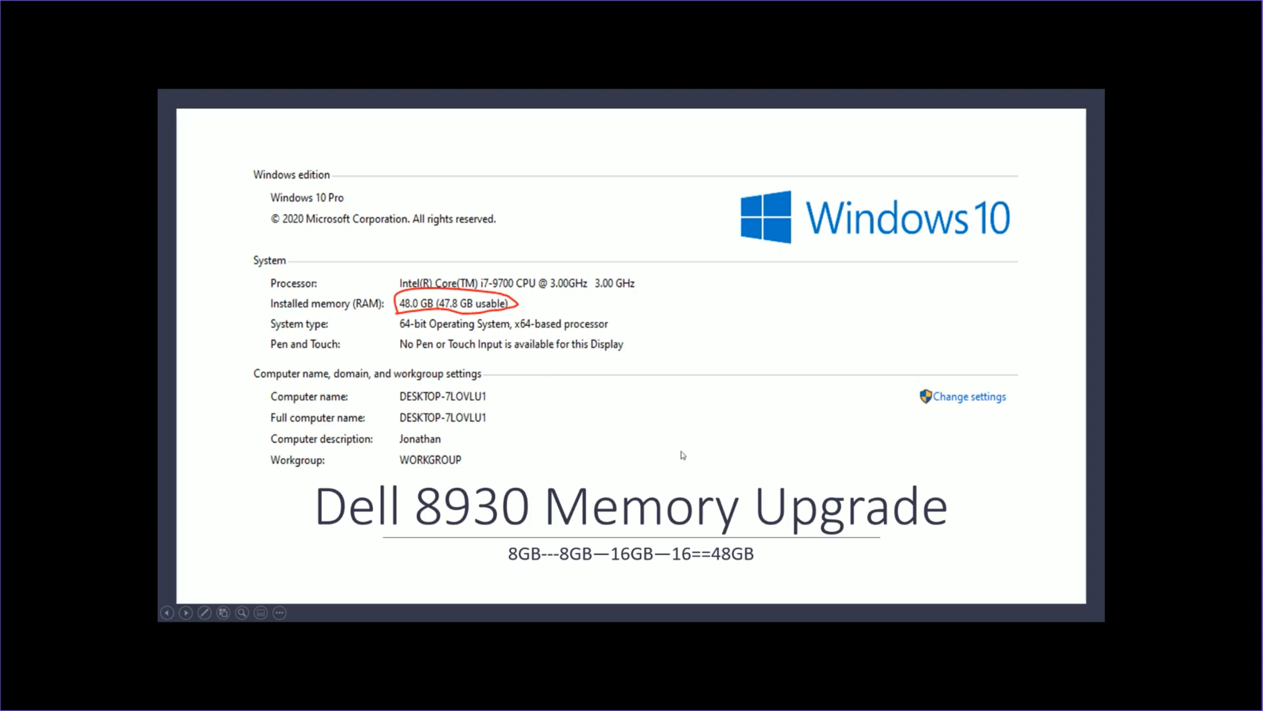
mouse_move(516, 562)
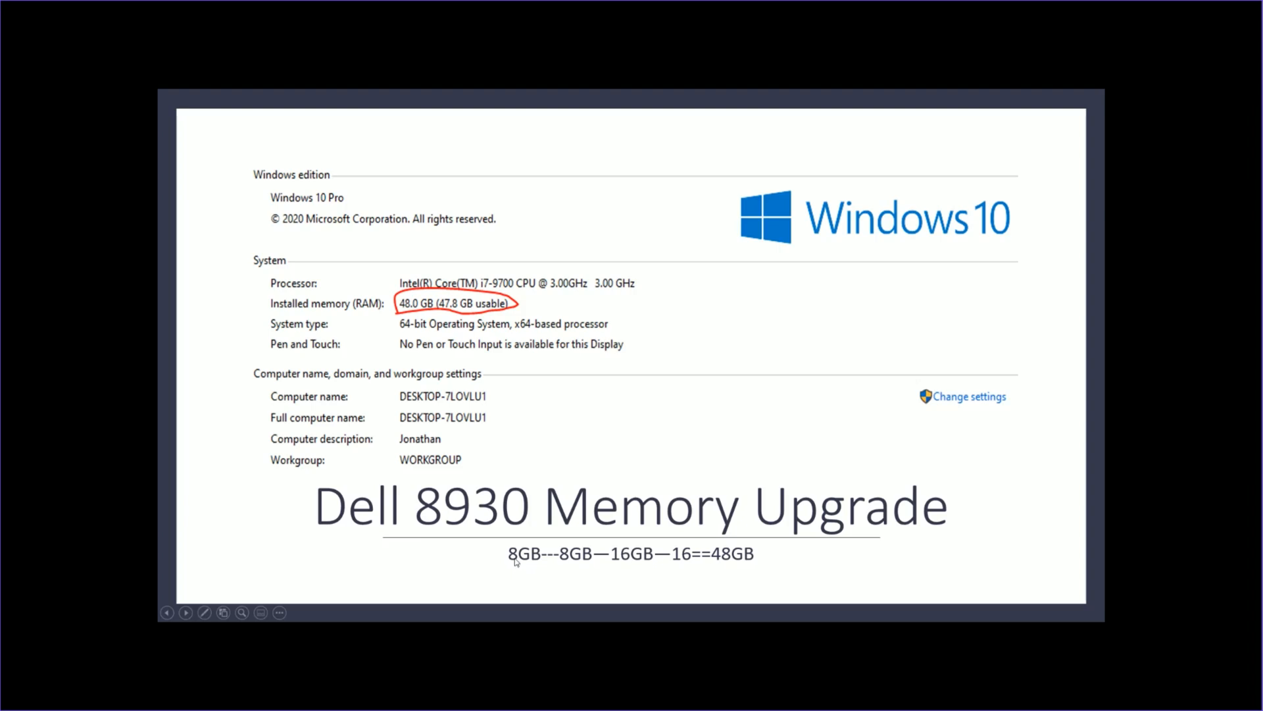
mouse_move(550, 570)
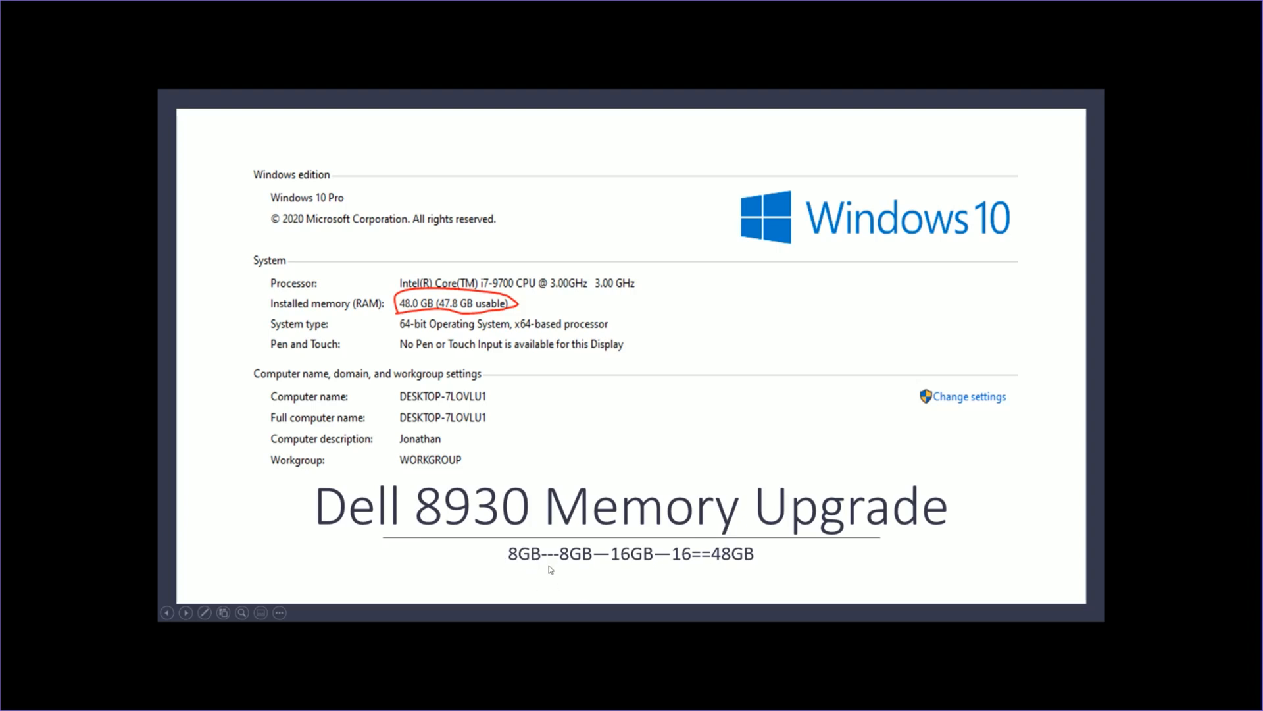
mouse_move(713, 557)
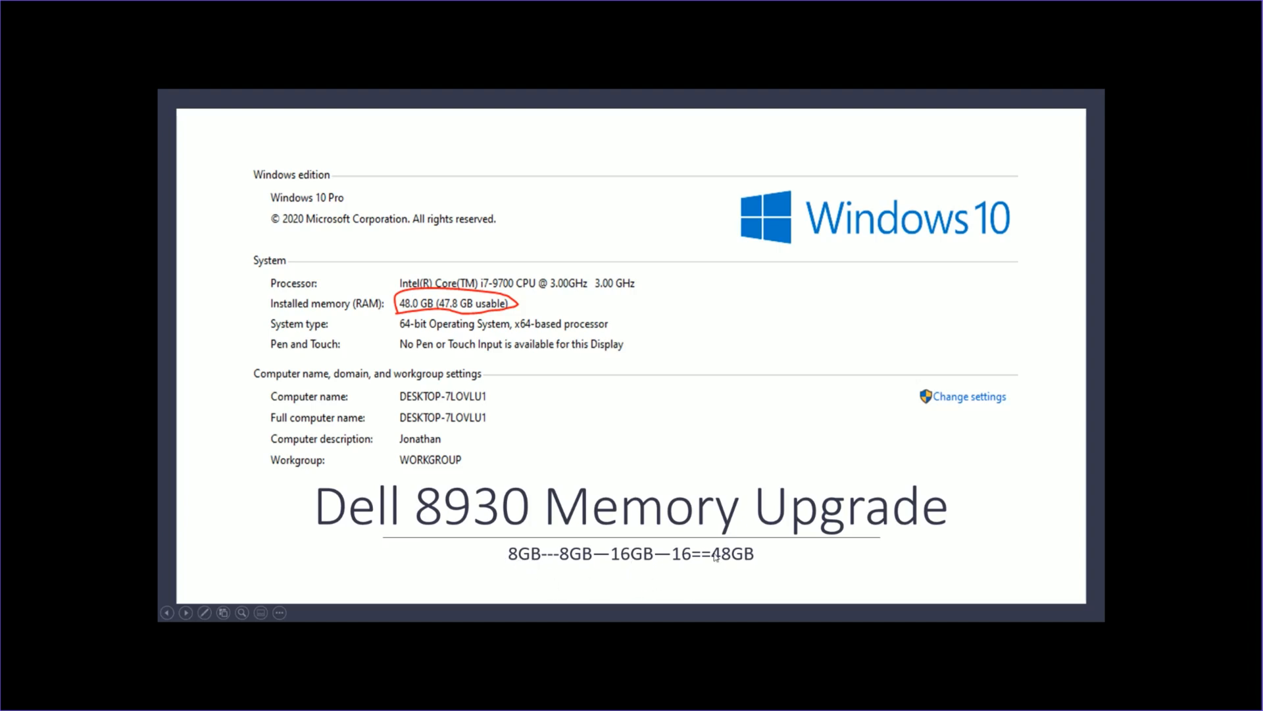
mouse_move(914, 541)
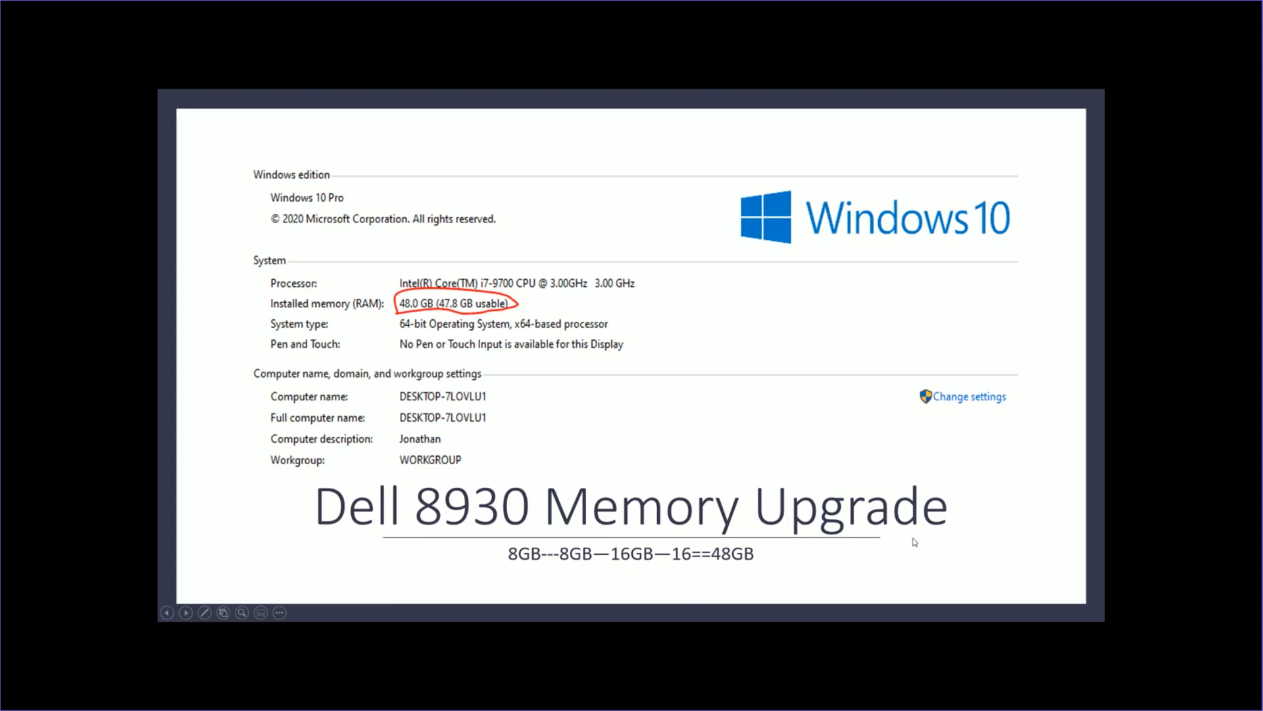